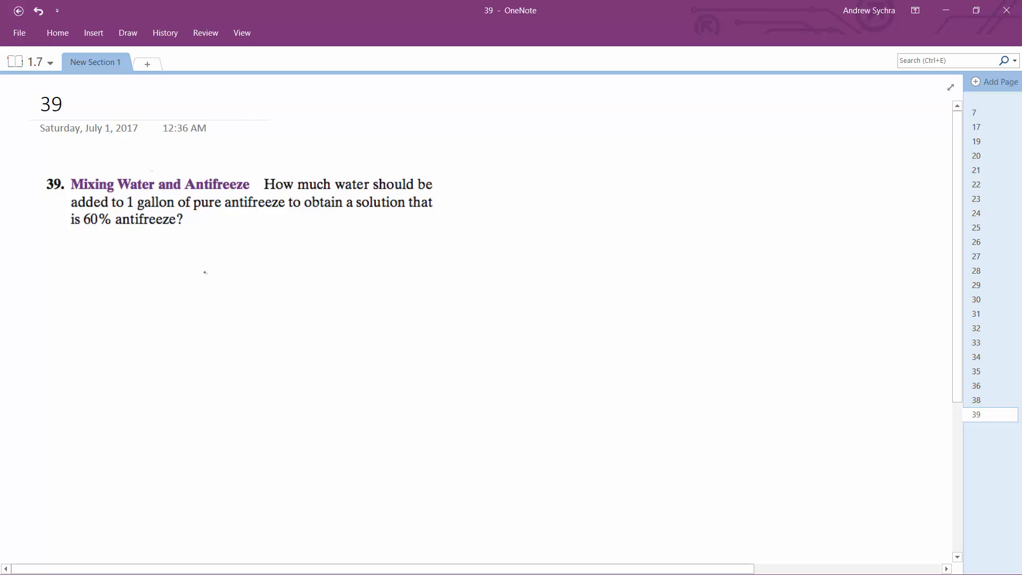
mouse_move(149, 254)
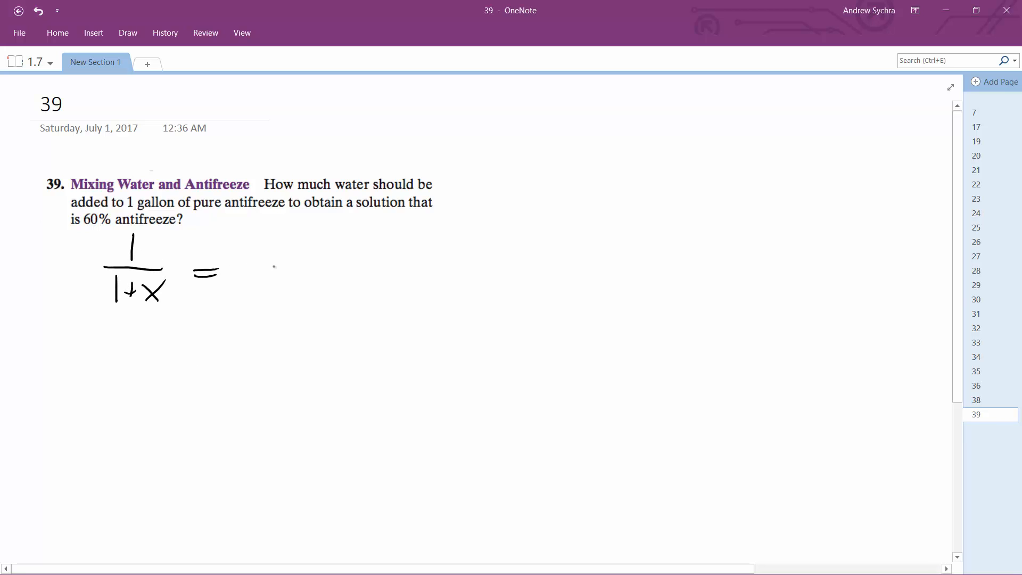
Handwrite = 0.60, then the lines 1 = 0.6(1+x) and 1 = 0.6 + 0.6x below.
drag(237, 273, 329, 274)
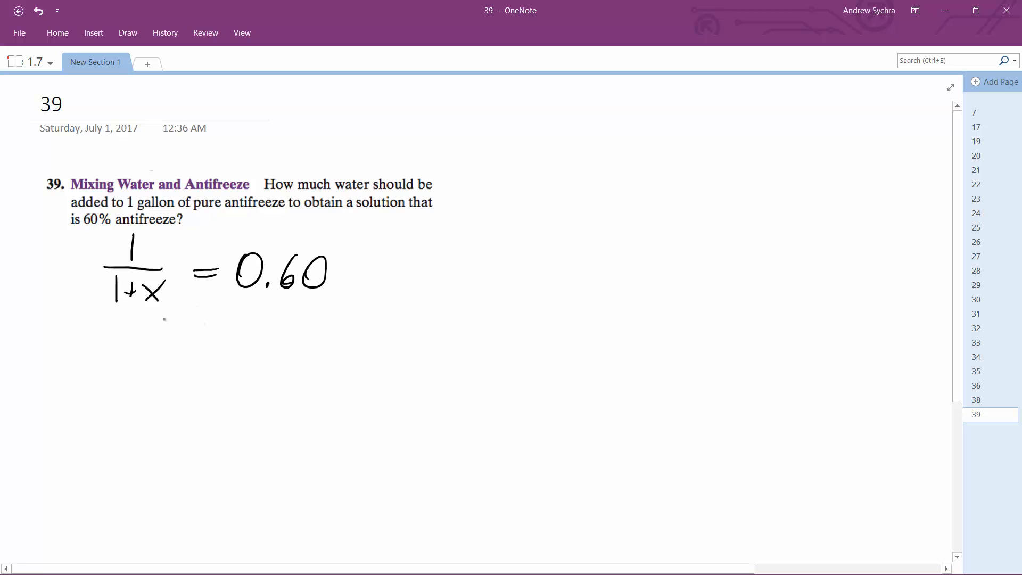
drag(114, 345, 157, 368)
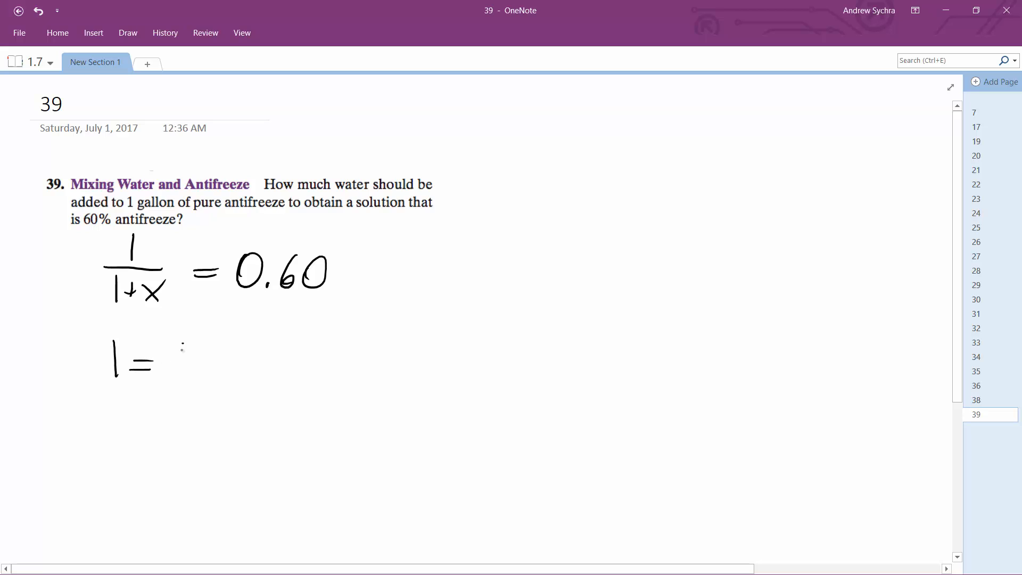
drag(175, 339, 235, 365)
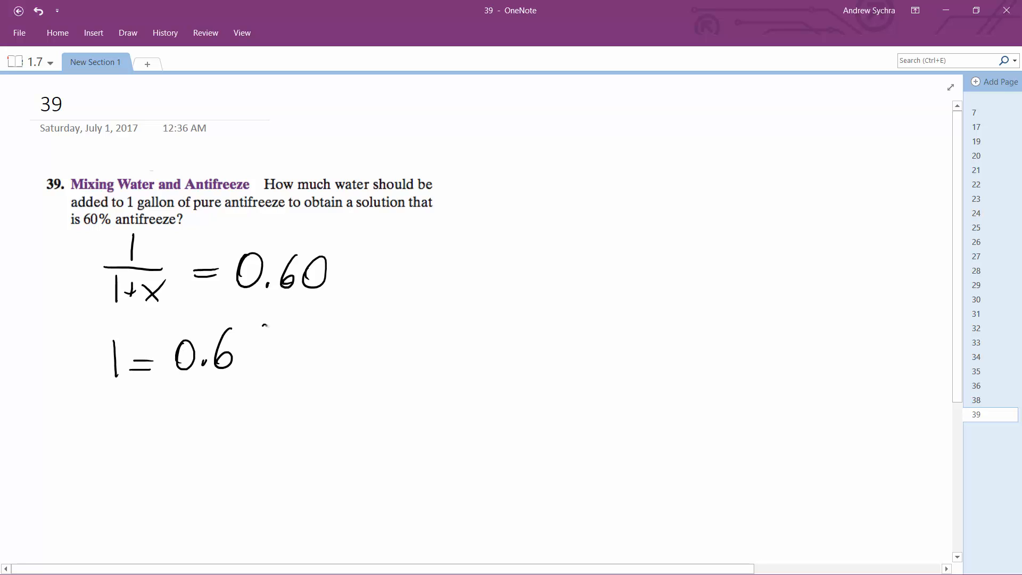
drag(248, 352, 352, 353)
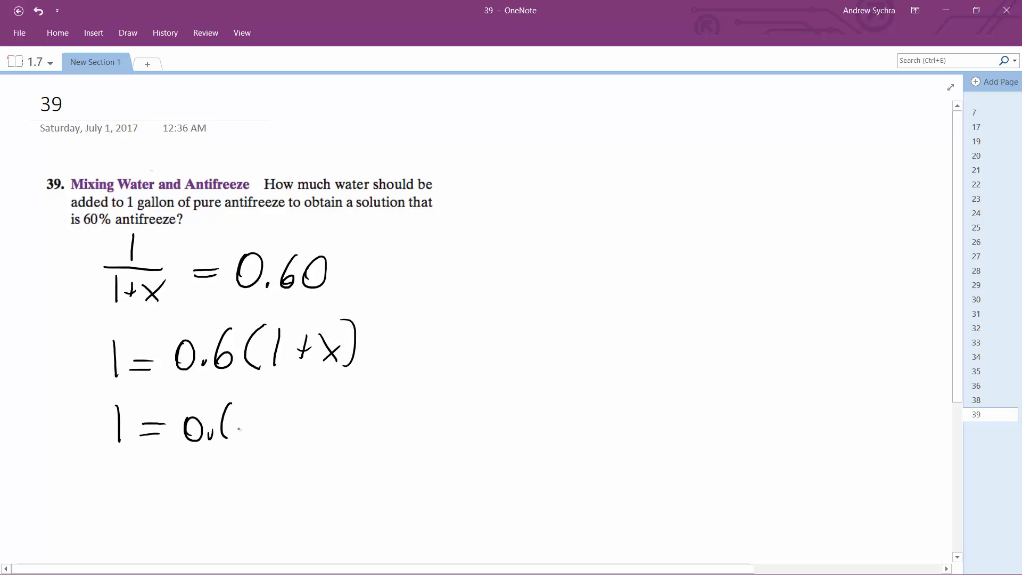
drag(222, 424, 301, 423)
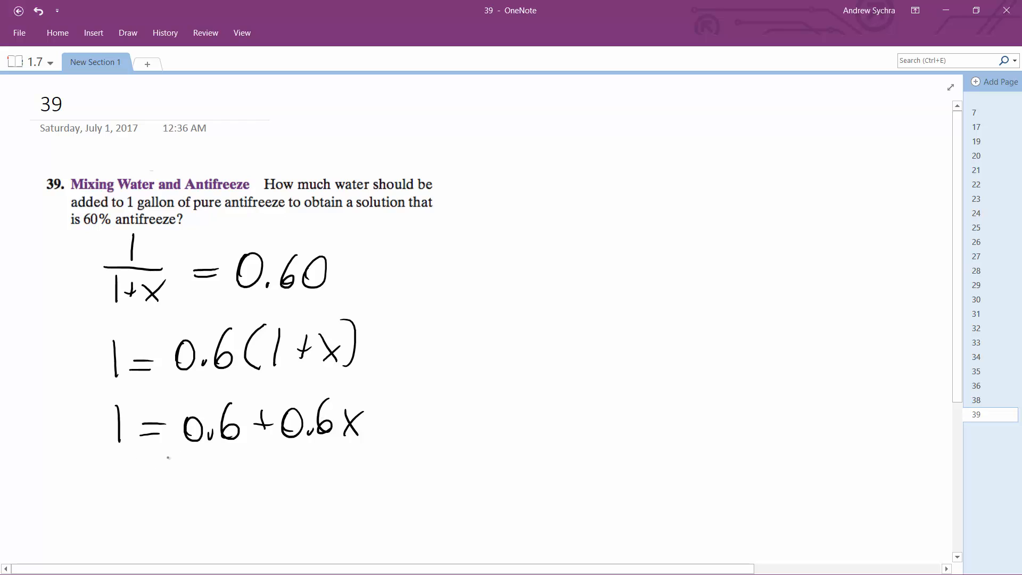
Handwrite 0.6x = 0.4, divide both sides by 0.6, and write x = 0.6667.
drag(117, 482, 134, 495)
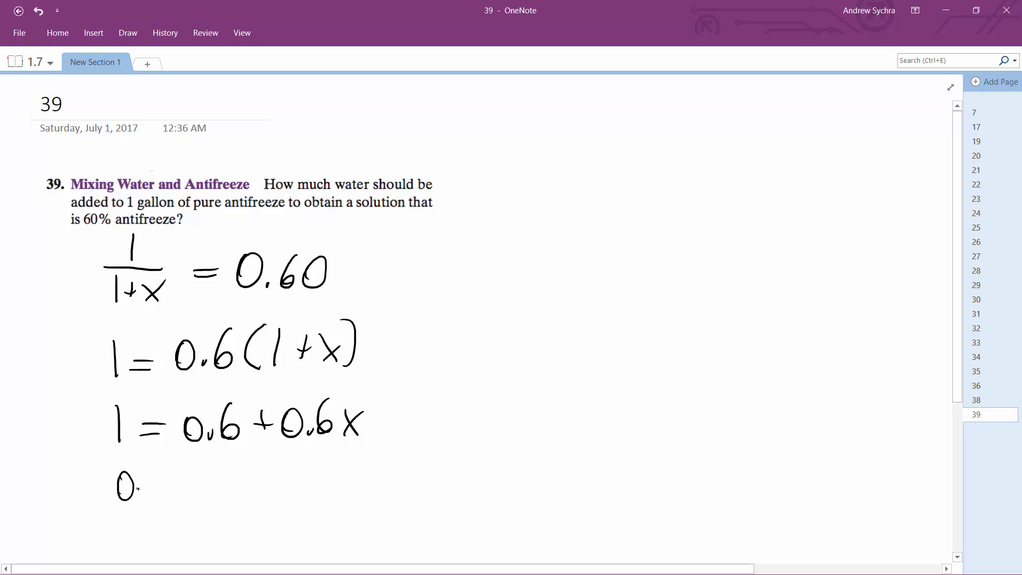
drag(117, 485, 248, 485)
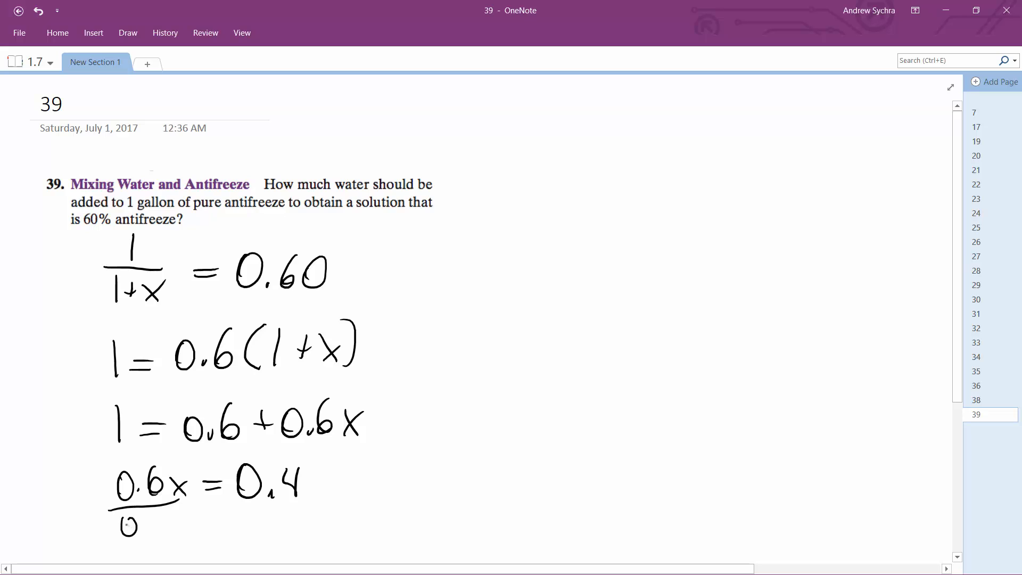
drag(123, 515, 273, 528)
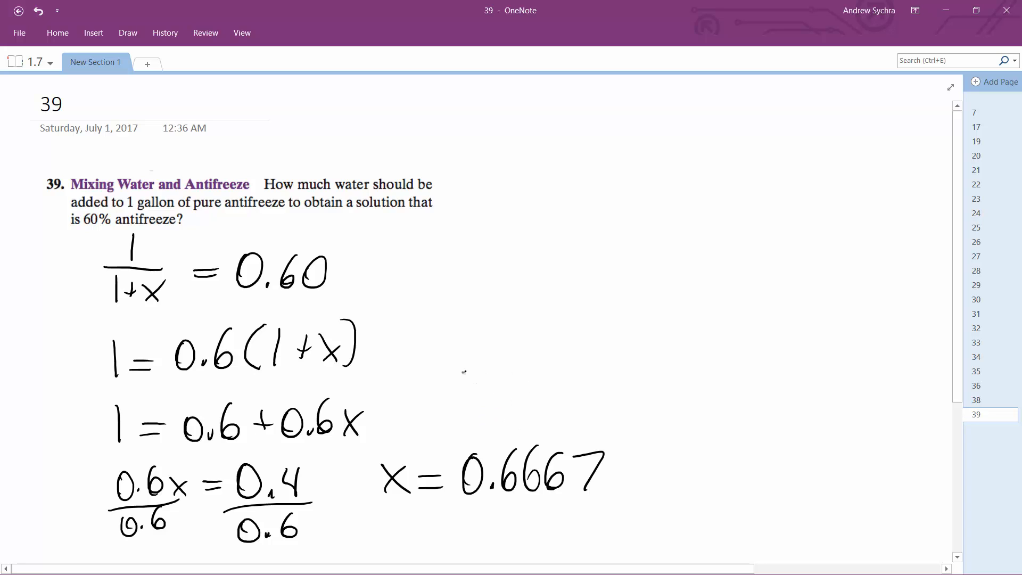
Handwrite "add 2/3 gal of water to get 60% antifreeze" beside the work and circle it.
text(add 2/3 gal)
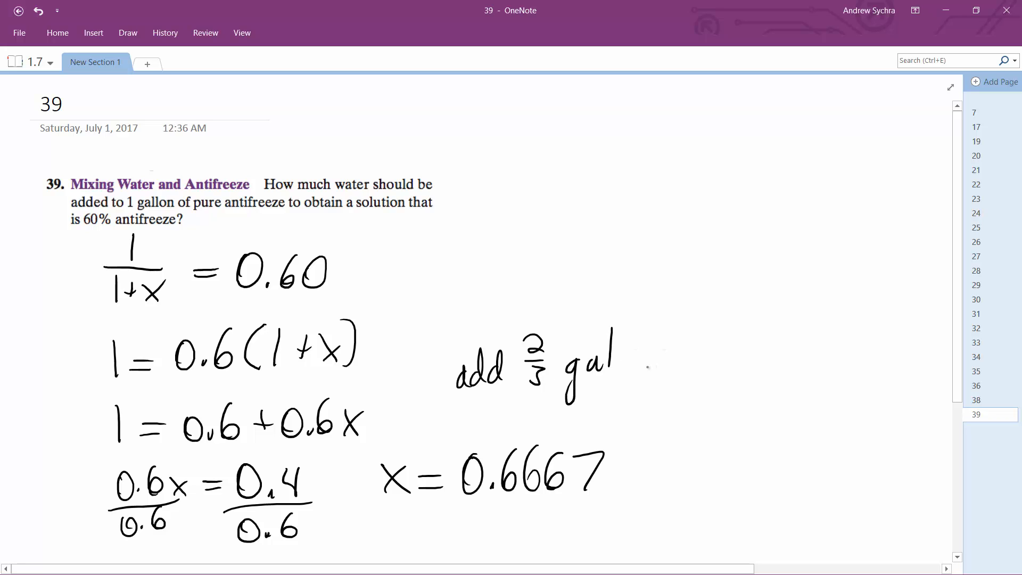
drag(635, 355, 671, 338)
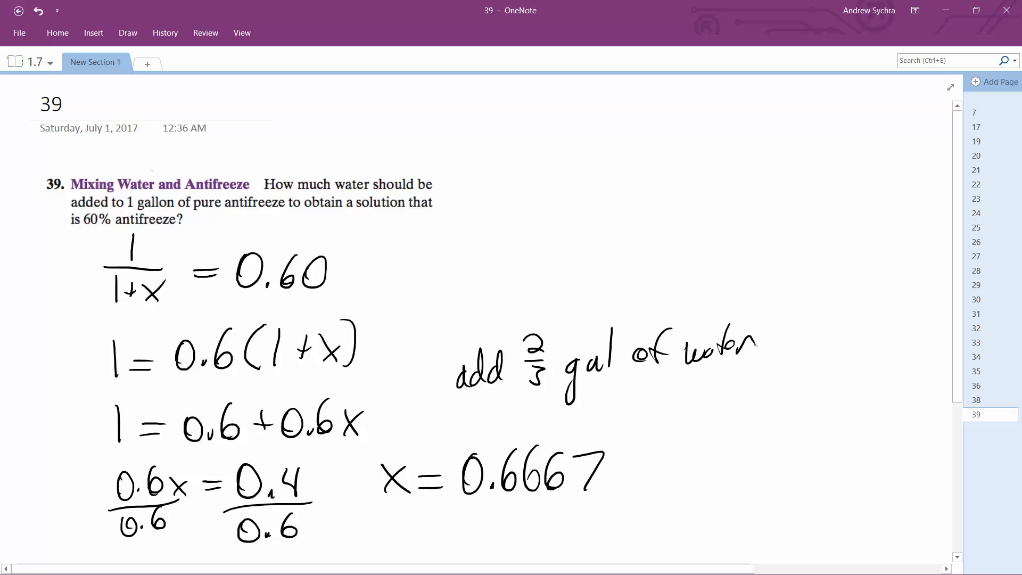
drag(636, 387, 645, 401)
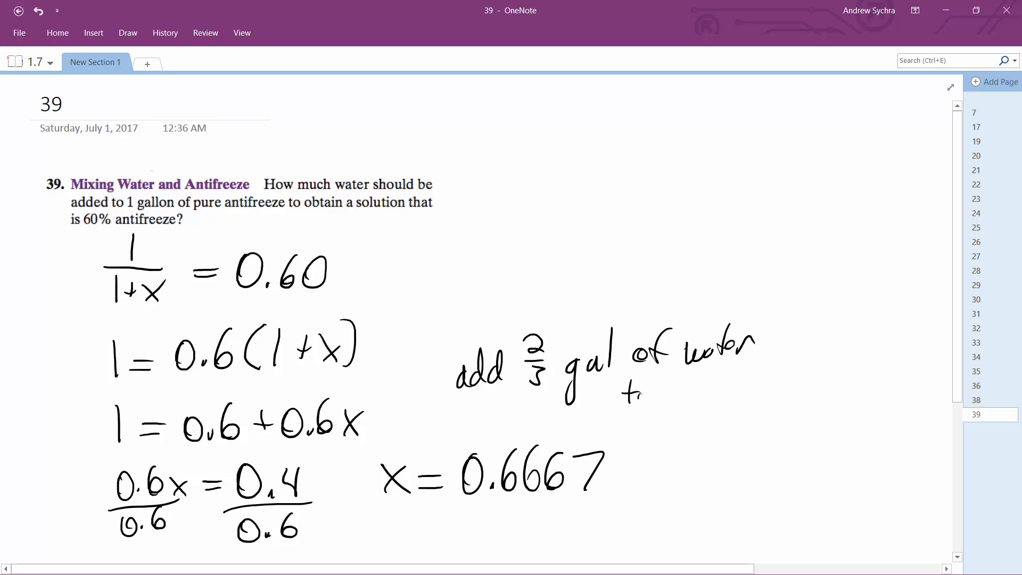
drag(626, 397, 710, 397)
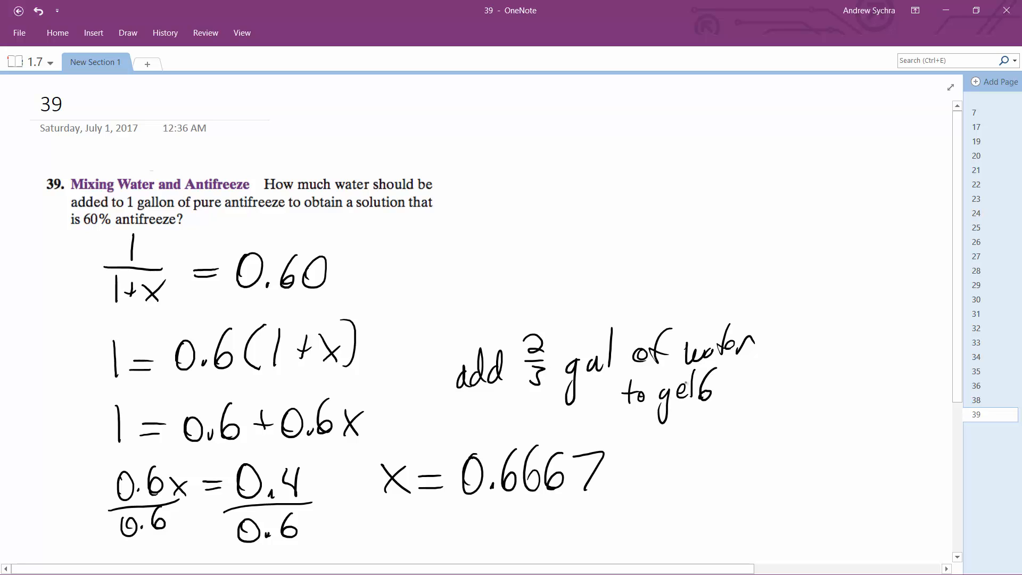
drag(681, 391, 776, 390)
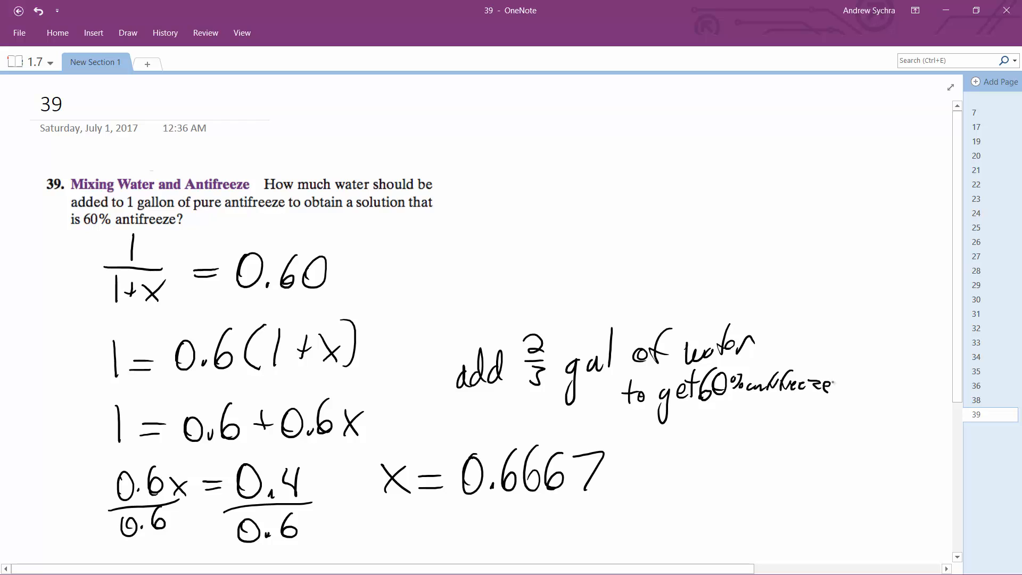
drag(437, 338, 854, 401)
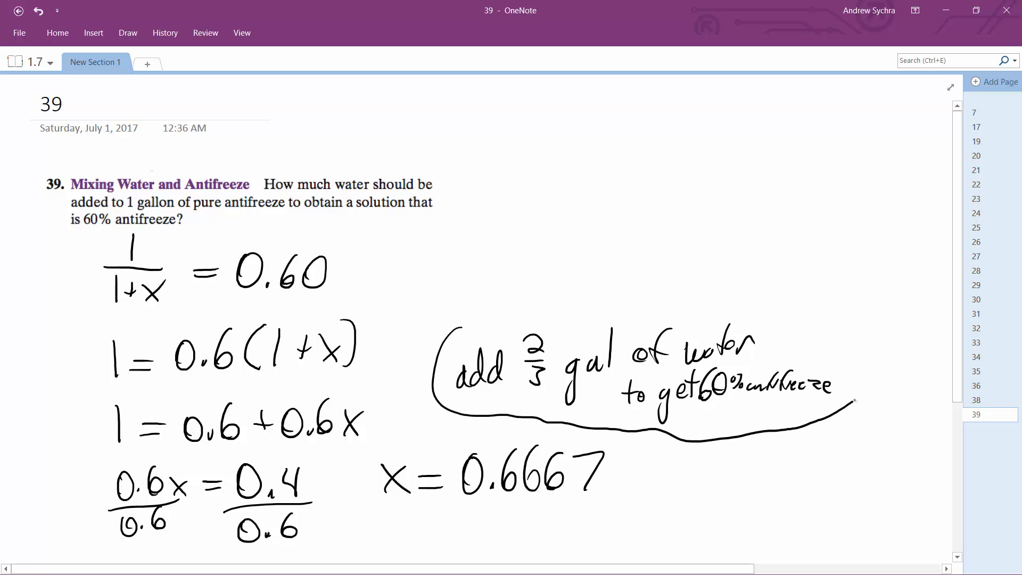